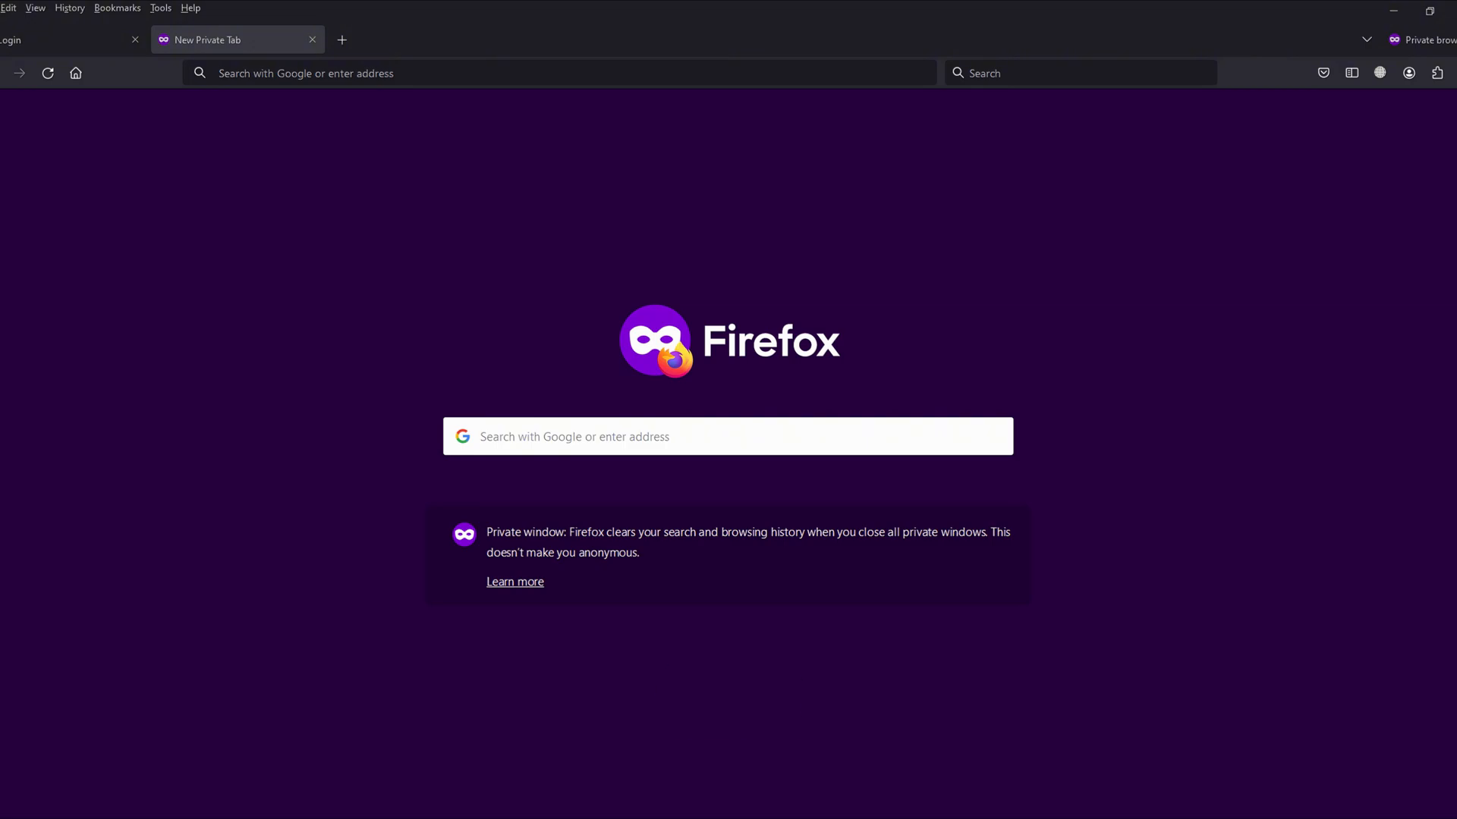
{"action": "type", "text": "dou"}
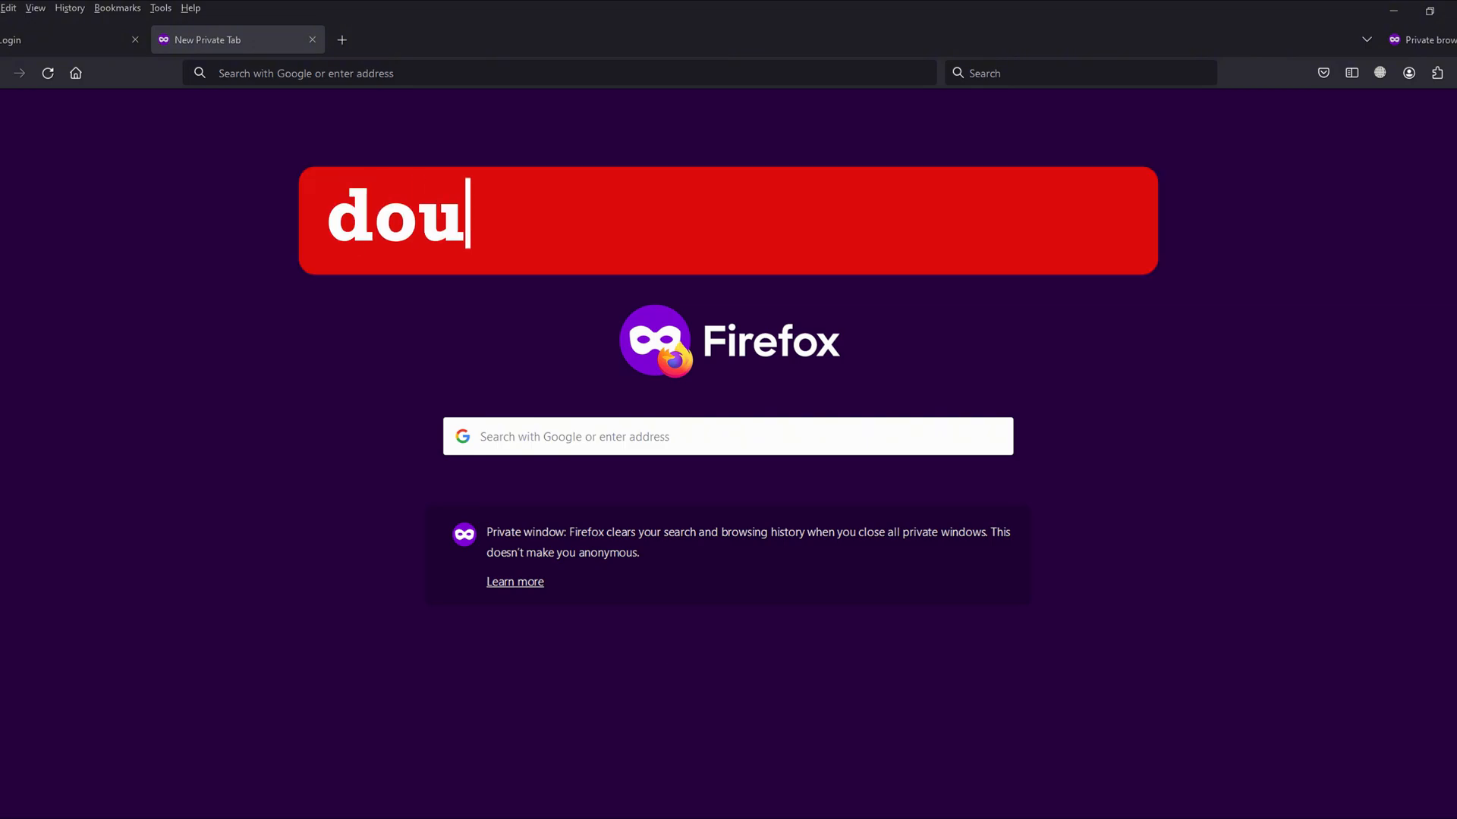
{"action": "type", "text": "blelist.com/login"}
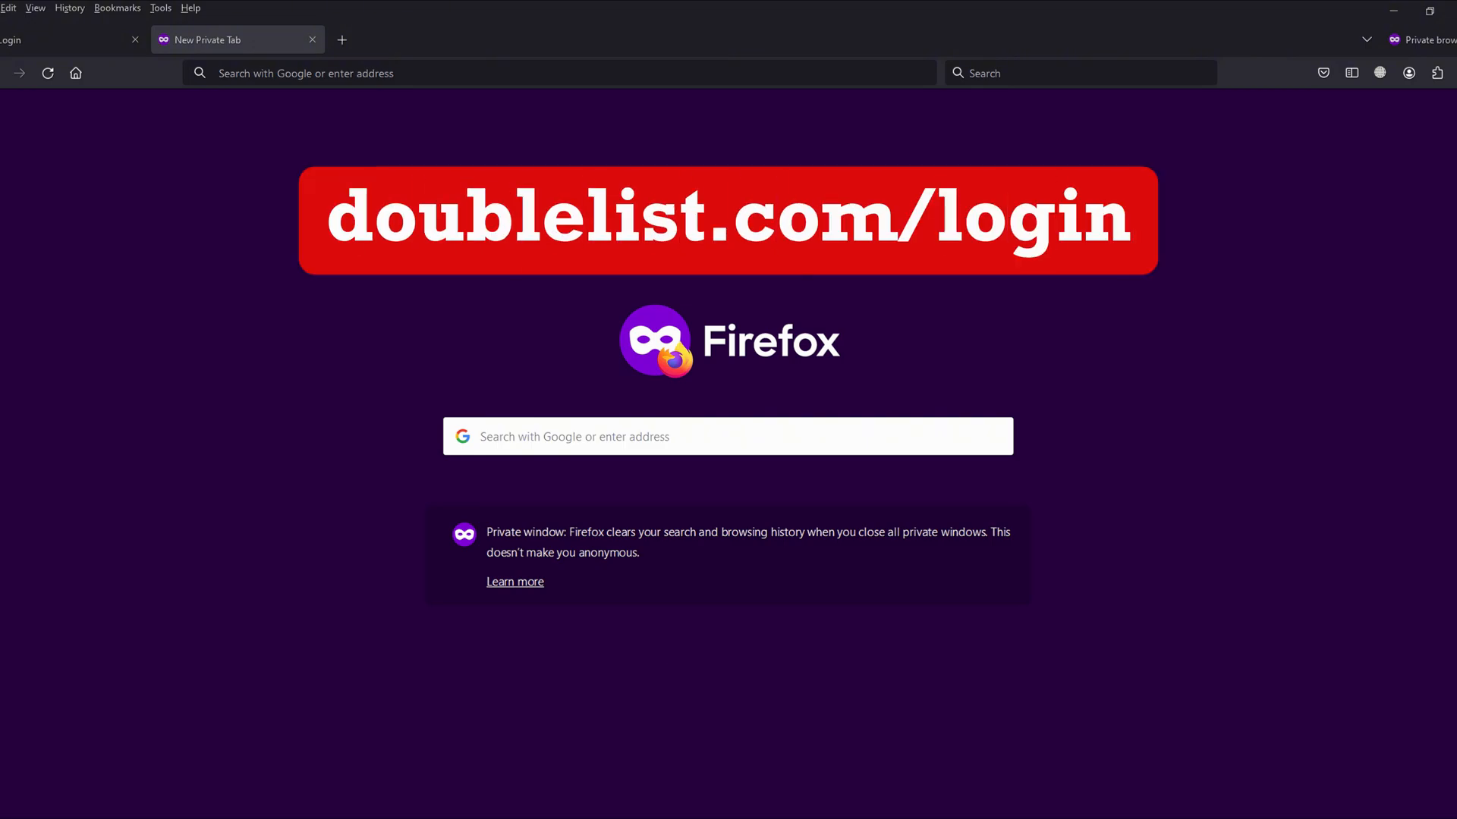